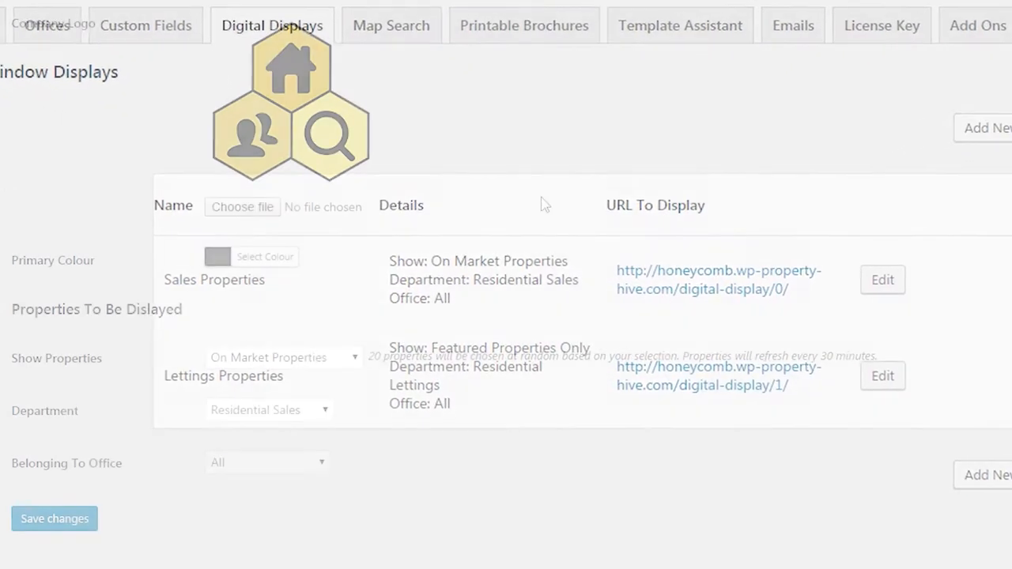
- Pick a primary colour swatch, then view the sales display's live slideshow showing Selly Oak Road at £399,950
{"action": "left_click", "coordinate": [218, 256]}
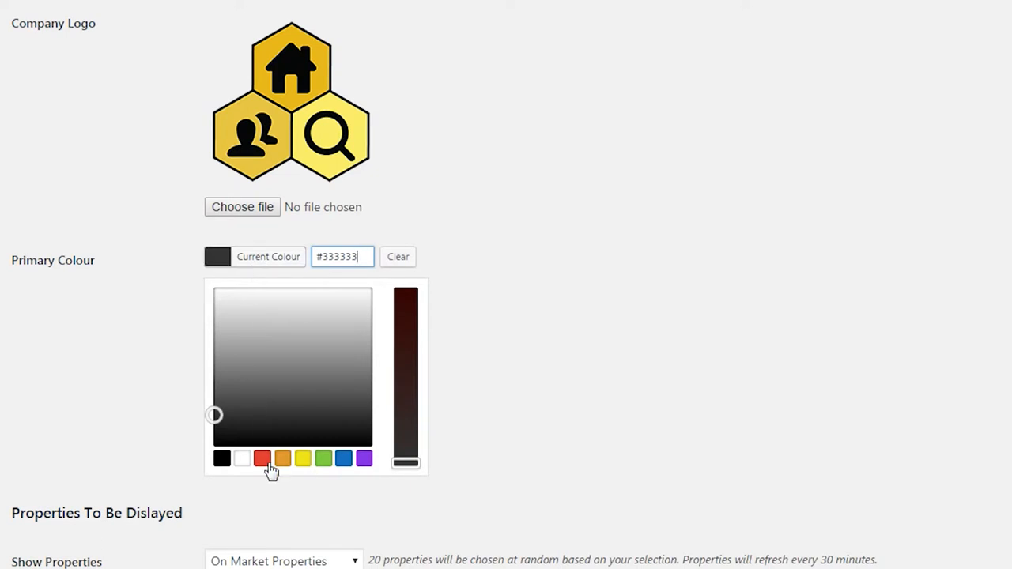
{"action": "left_click", "coordinate": [262, 458]}
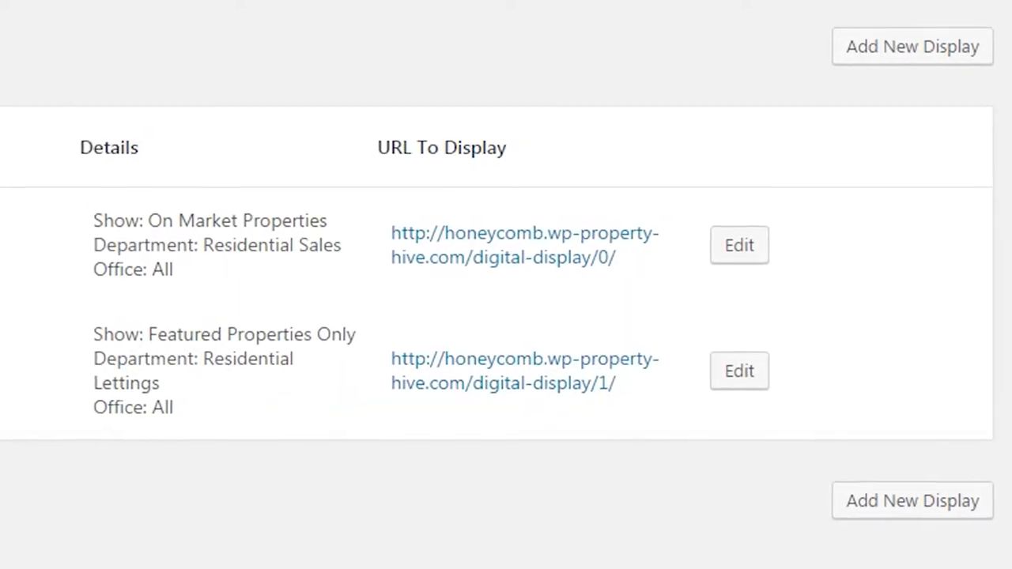
{"action": "left_click", "coordinate": [525, 245]}
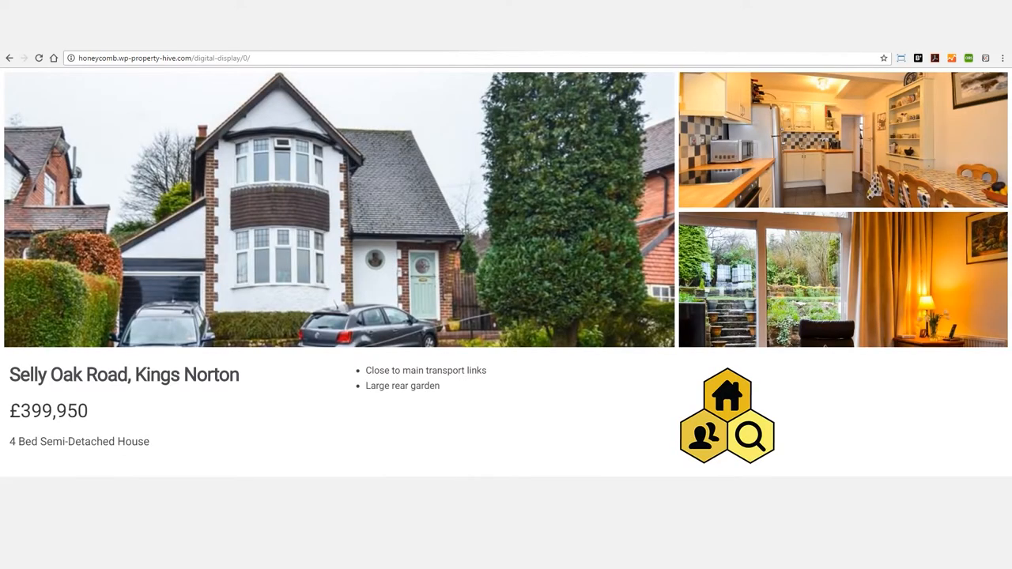